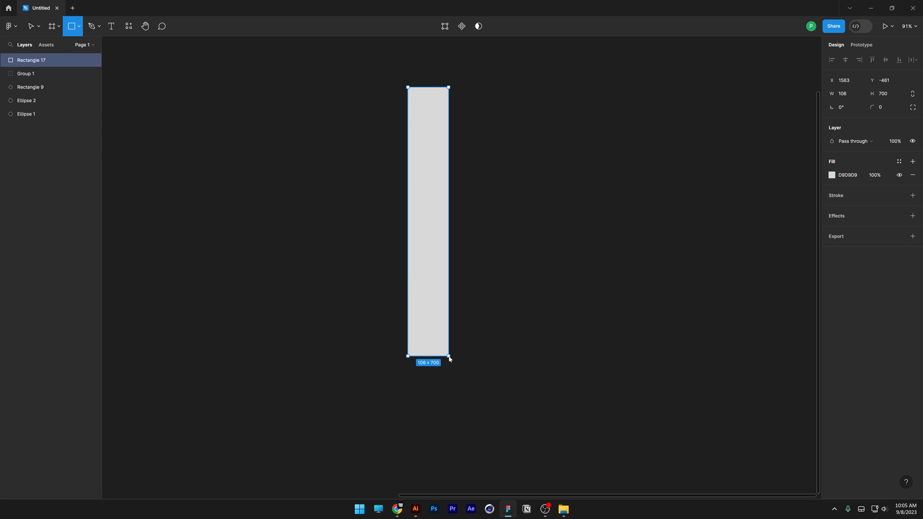
Step: Open the fill colour settings of the 99 × 700 rectangle
{"action": "left_click", "coordinate": [832, 175]}
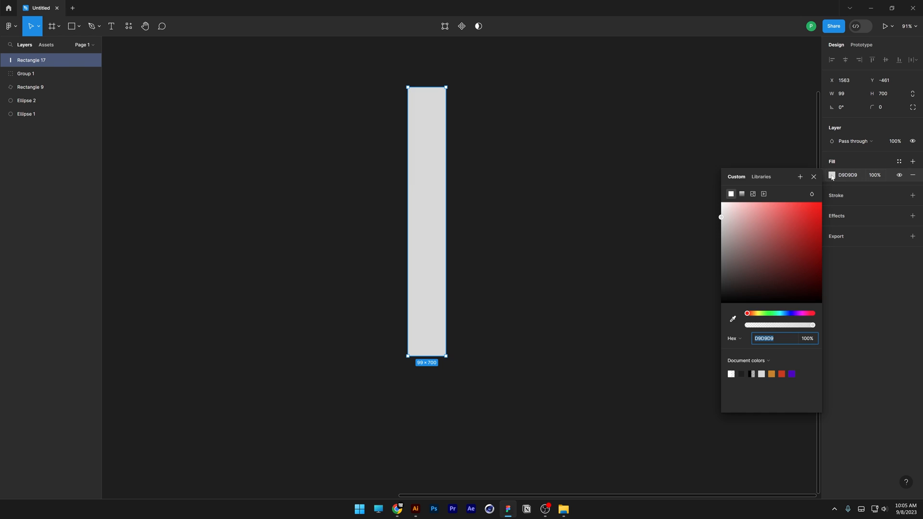
Step: Change the rectangle's fill to a linear gradient and add a middle colour stop
{"action": "left_click", "coordinate": [742, 194]}
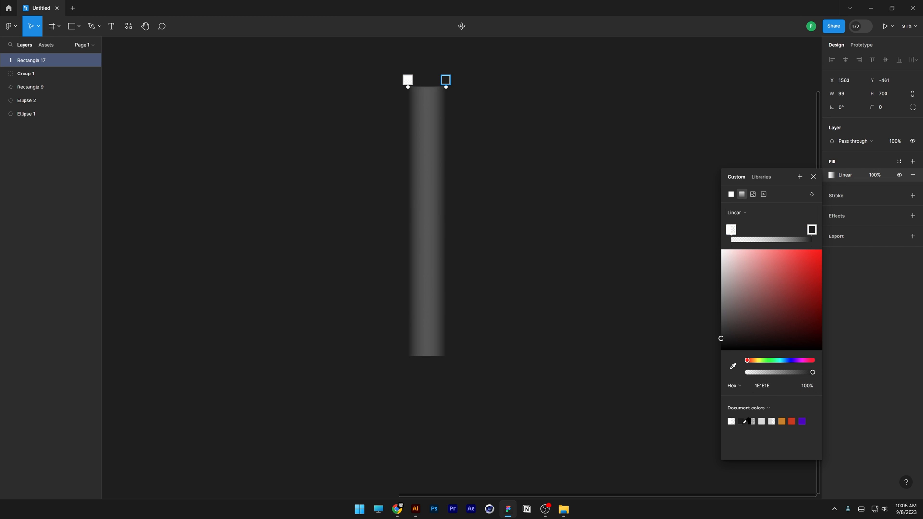
{"action": "left_click", "coordinate": [812, 230]}
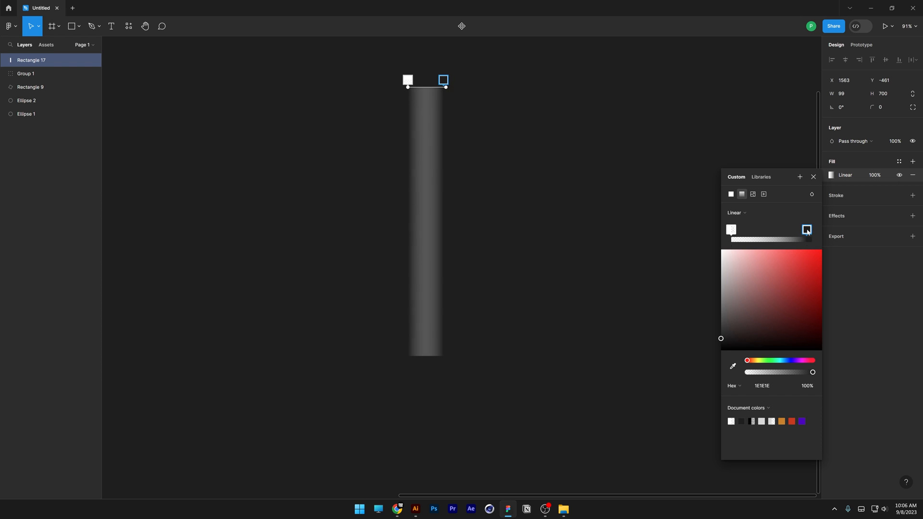
{"action": "left_click", "coordinate": [731, 230]}
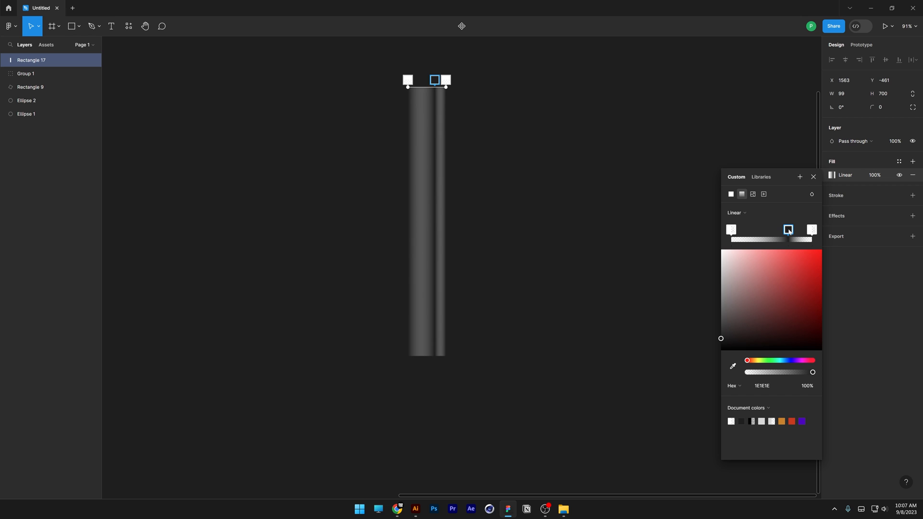
{"action": "left_click", "coordinate": [826, 195]}
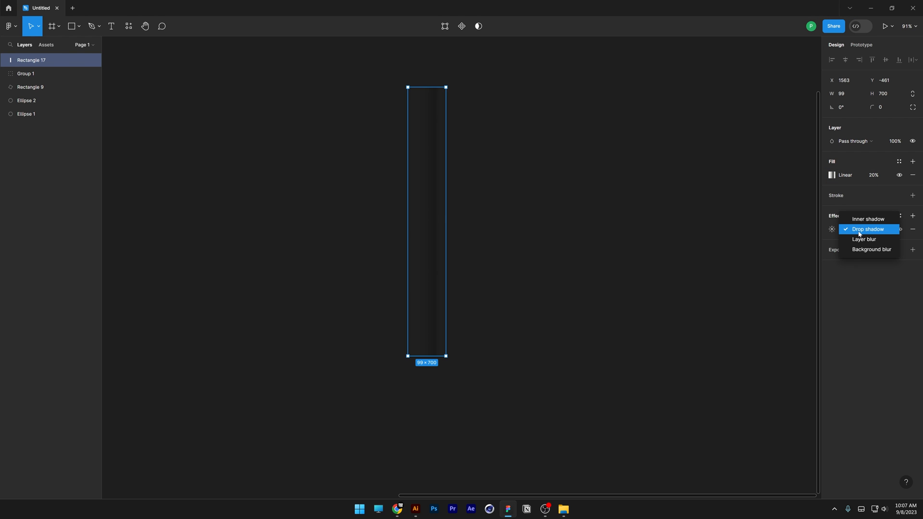
Step: Convert the drop shadow effect into a background blur with blur 180
{"action": "left_click", "coordinate": [872, 249]}
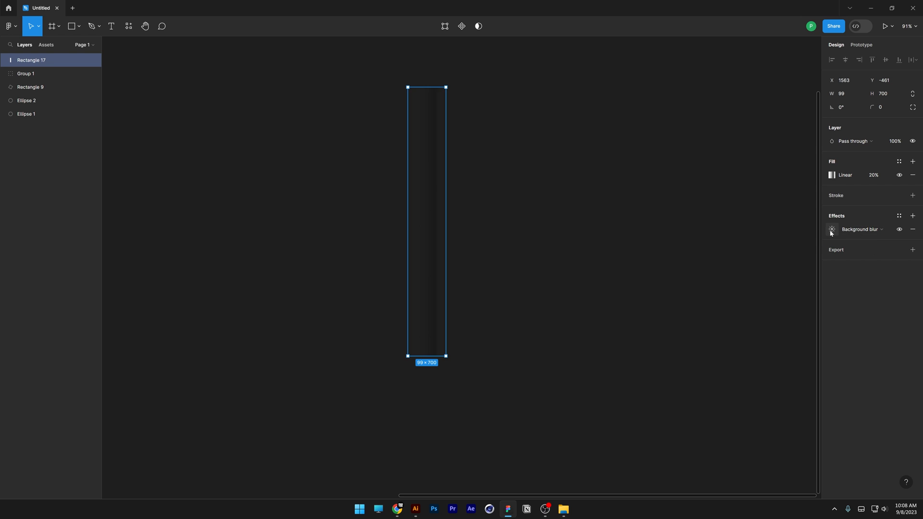
{"action": "left_click", "coordinate": [832, 229]}
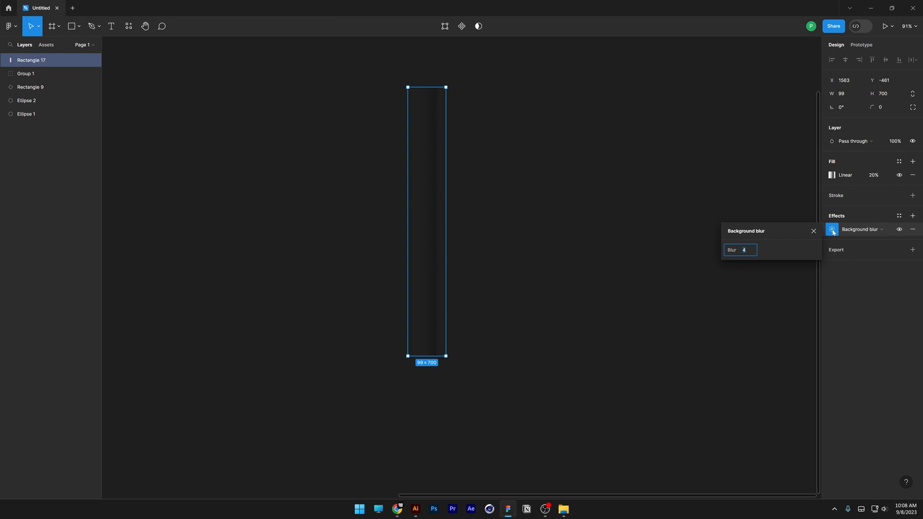
{"action": "type", "text": "180"}
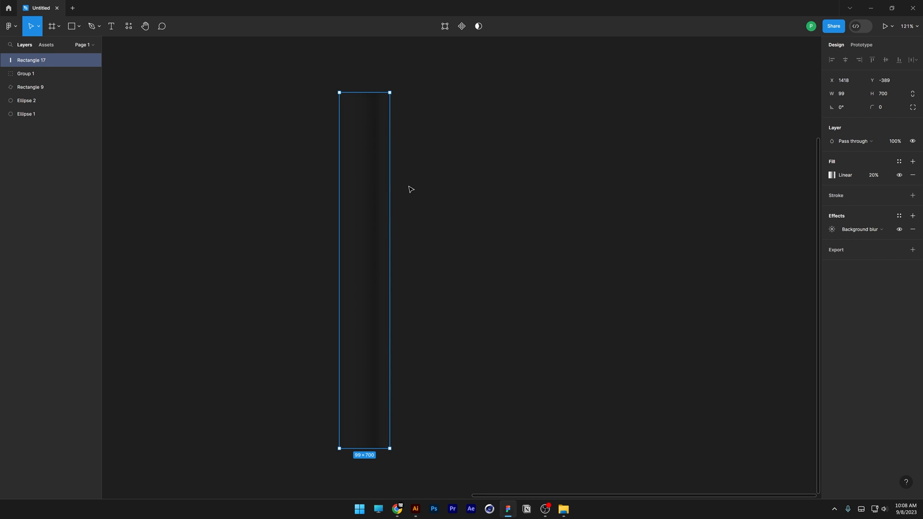
Step: Draw a 333 × 333 ellipse over the strip and fill it red (BD3434)
{"action": "left_click", "coordinate": [71, 26]}
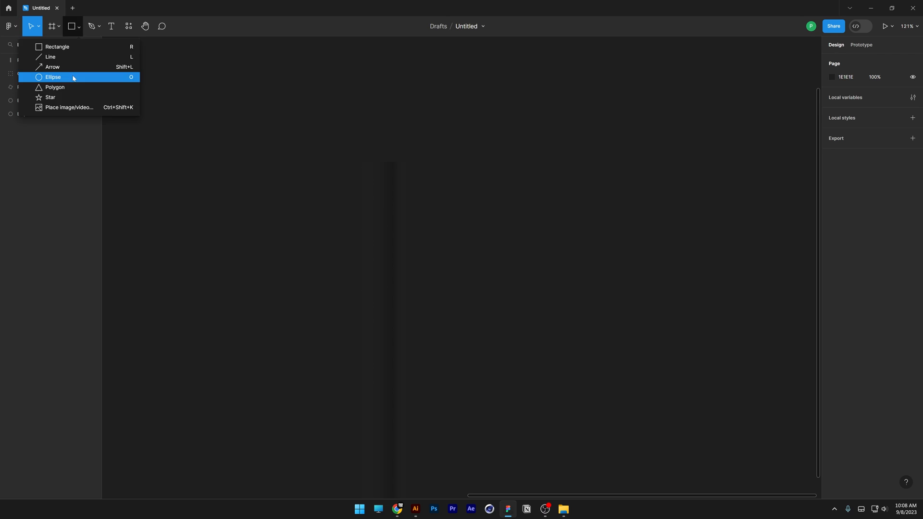
{"action": "left_click", "coordinate": [52, 77]}
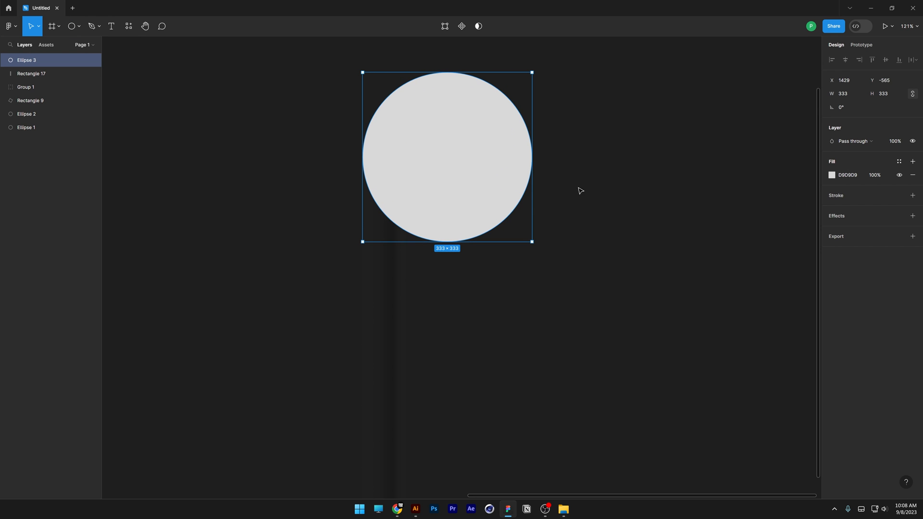
{"action": "left_click", "coordinate": [832, 175]}
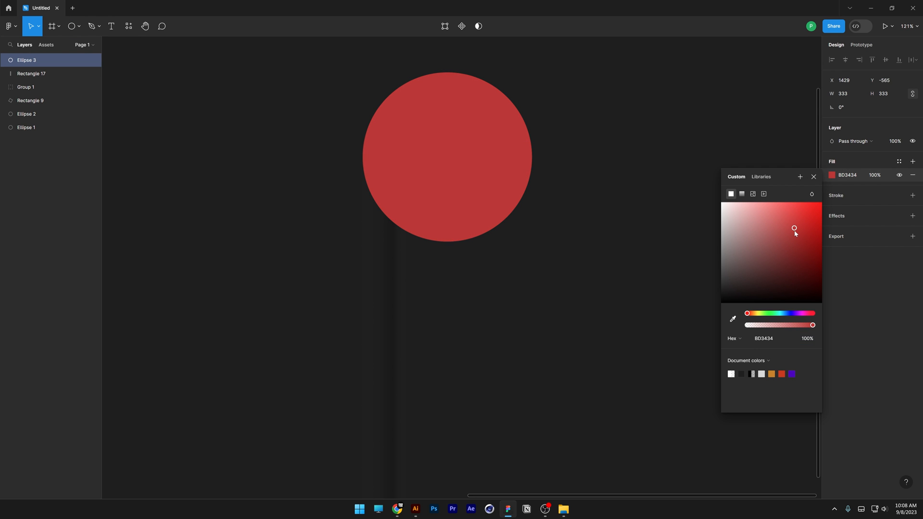